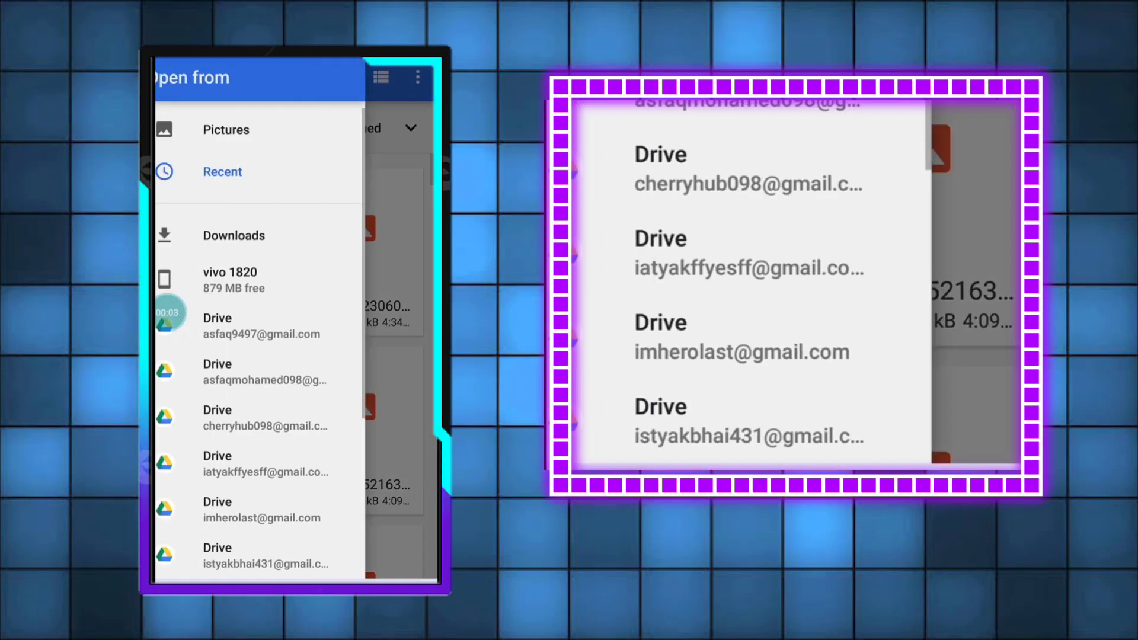
- Import the ace of hearts card image from the phone's Pictures folder onto the canvas
{"action": "left_click", "coordinate": [225, 129]}
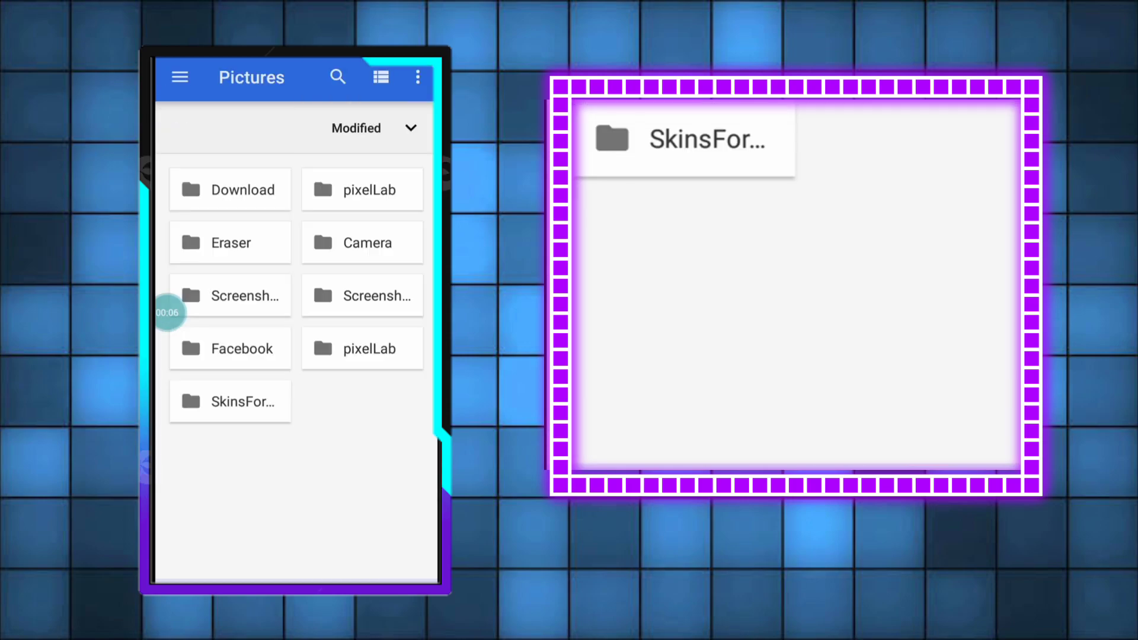
{"action": "left_click", "coordinate": [229, 190]}
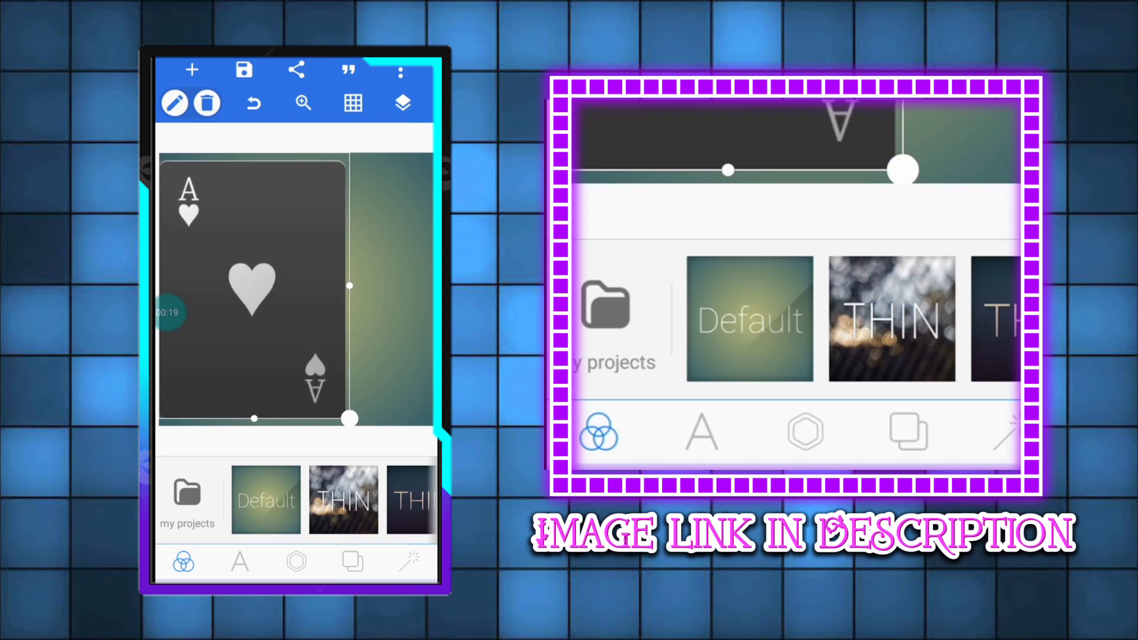
- Enlarge the ace card with its corner handle, centre it and confirm the placement
{"action": "left_click", "coordinate": [297, 562]}
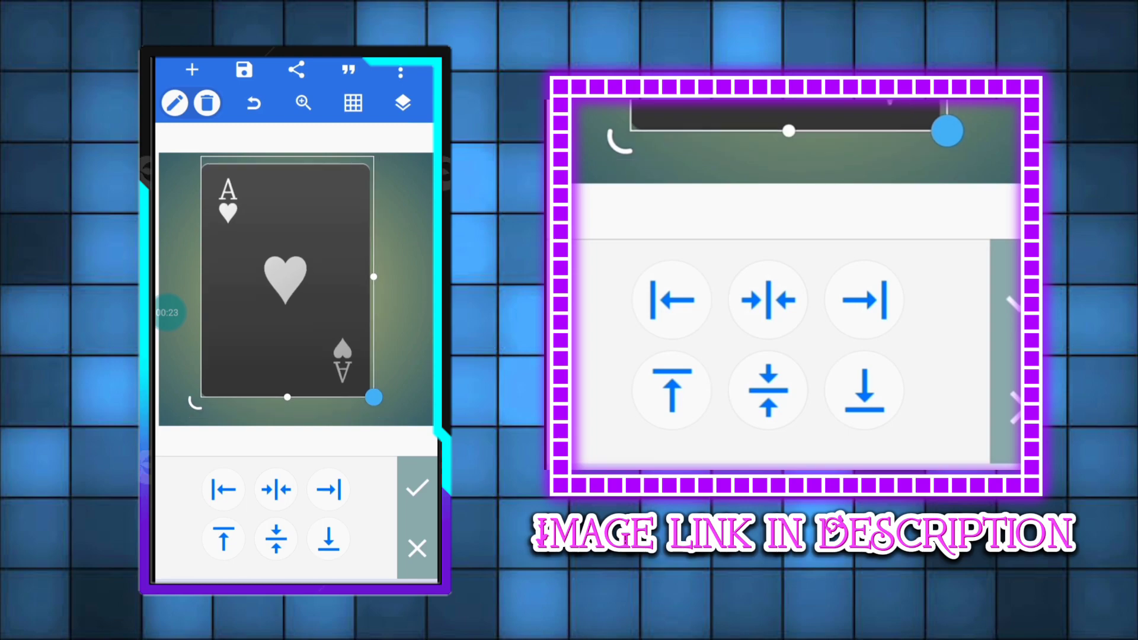
{"action": "left_click_drag", "start_coordinate": [374, 397], "coordinate": [390, 421]}
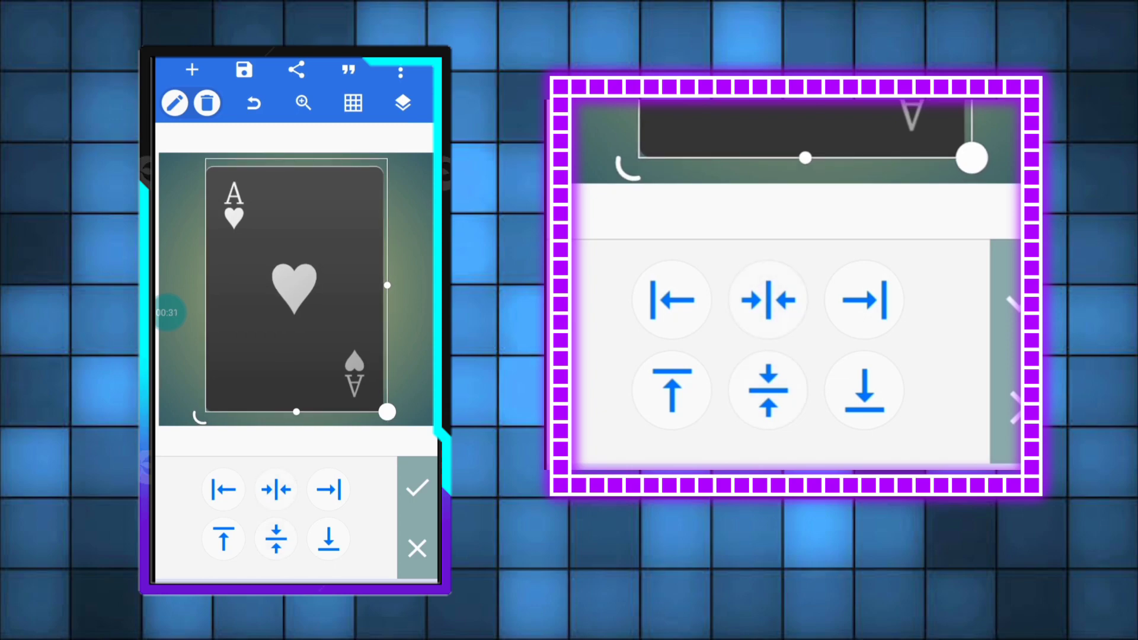
{"action": "left_click", "coordinate": [418, 487]}
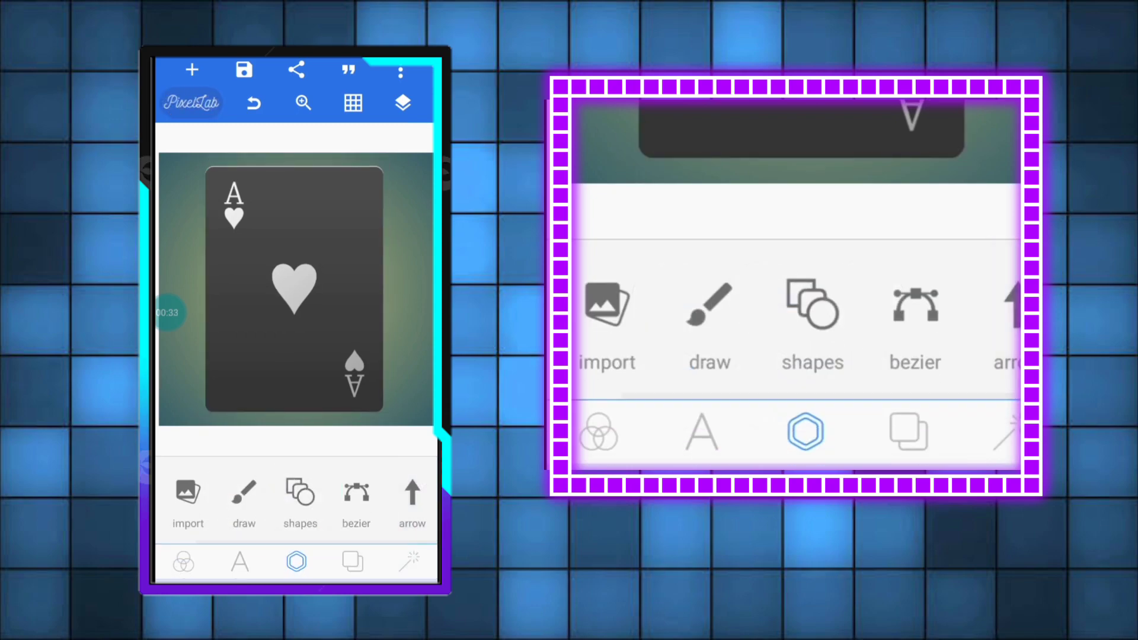
- Crop a small piece of the ace card to sit as a separate patch over its top corner
{"action": "left_click", "coordinate": [294, 287]}
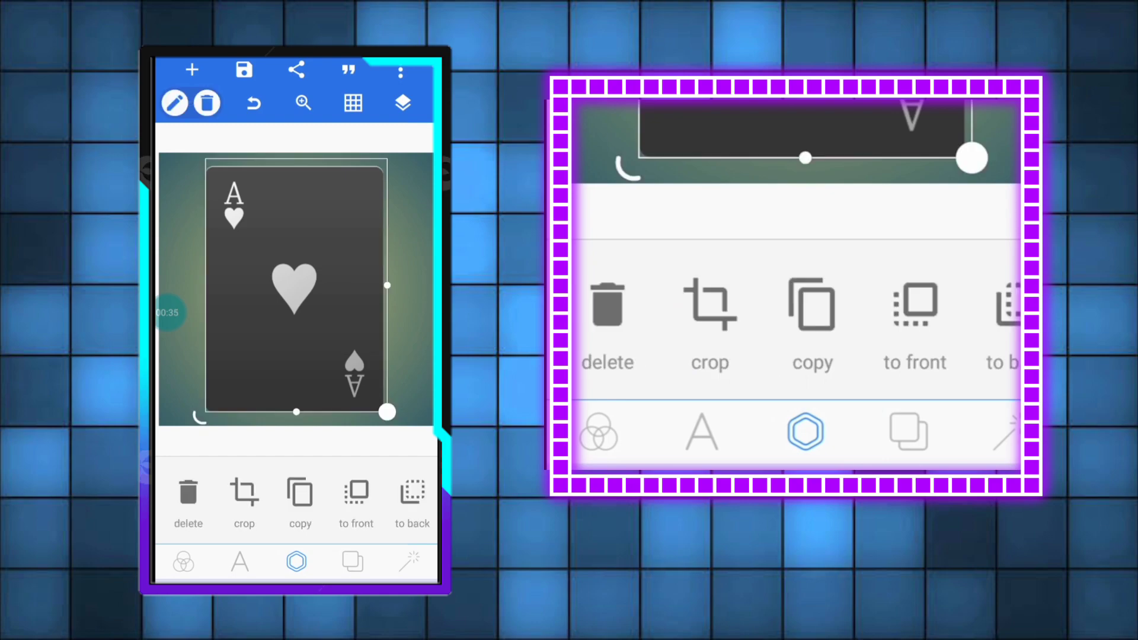
{"action": "left_click", "coordinate": [402, 104]}
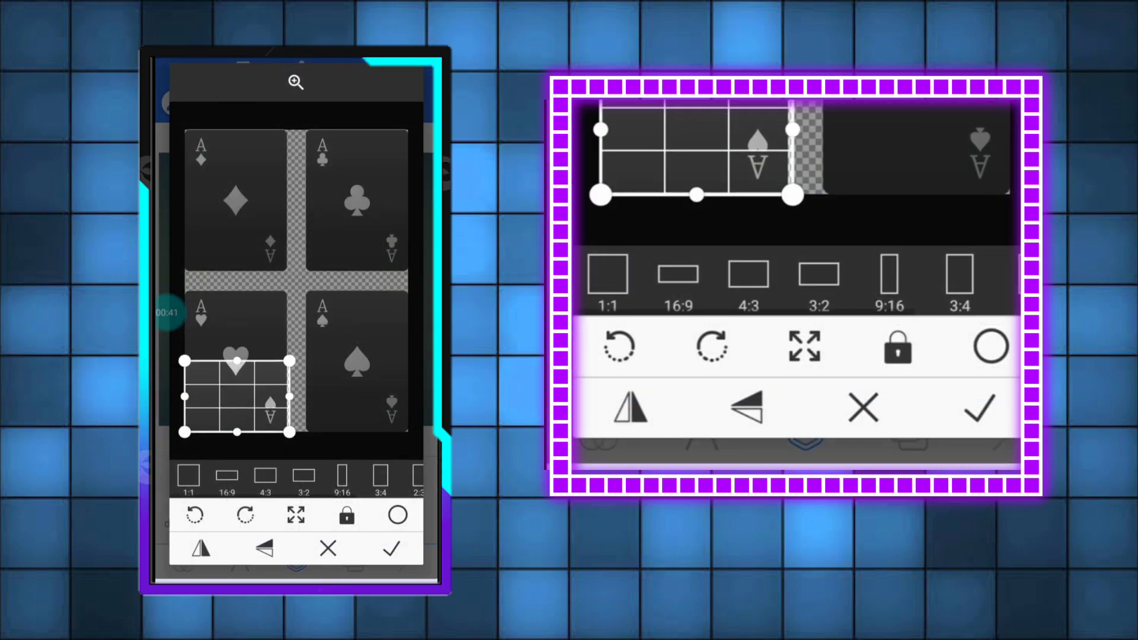
{"action": "left_click", "coordinate": [391, 549]}
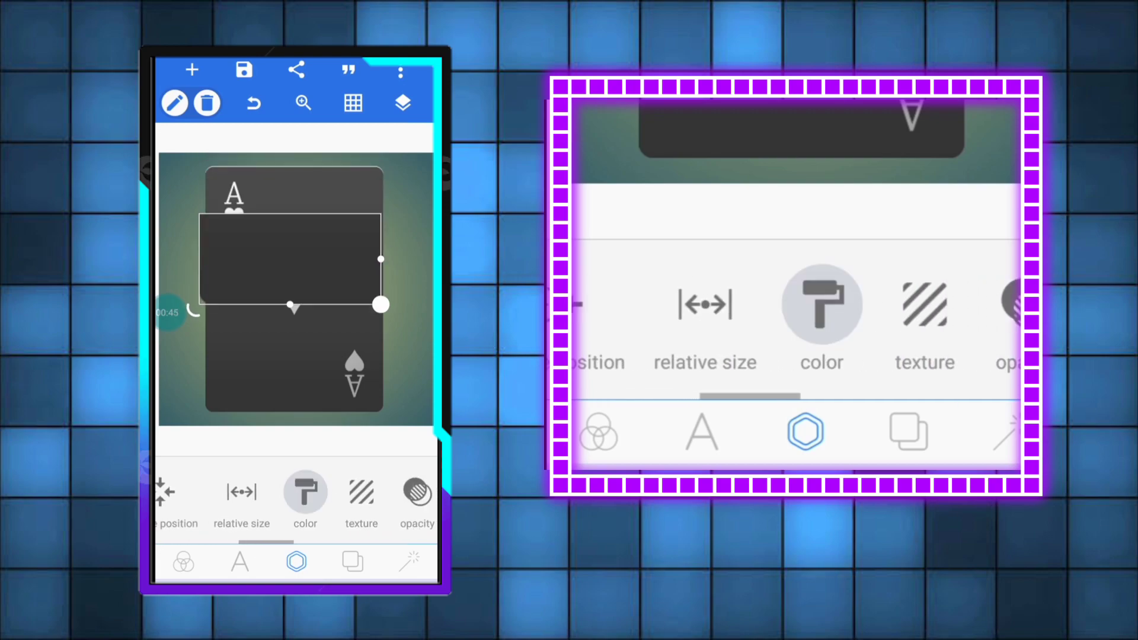
- Fill the patch with the card's dark grey sampled by eyedropper, hiding the corner A letters
{"action": "left_click", "coordinate": [305, 505]}
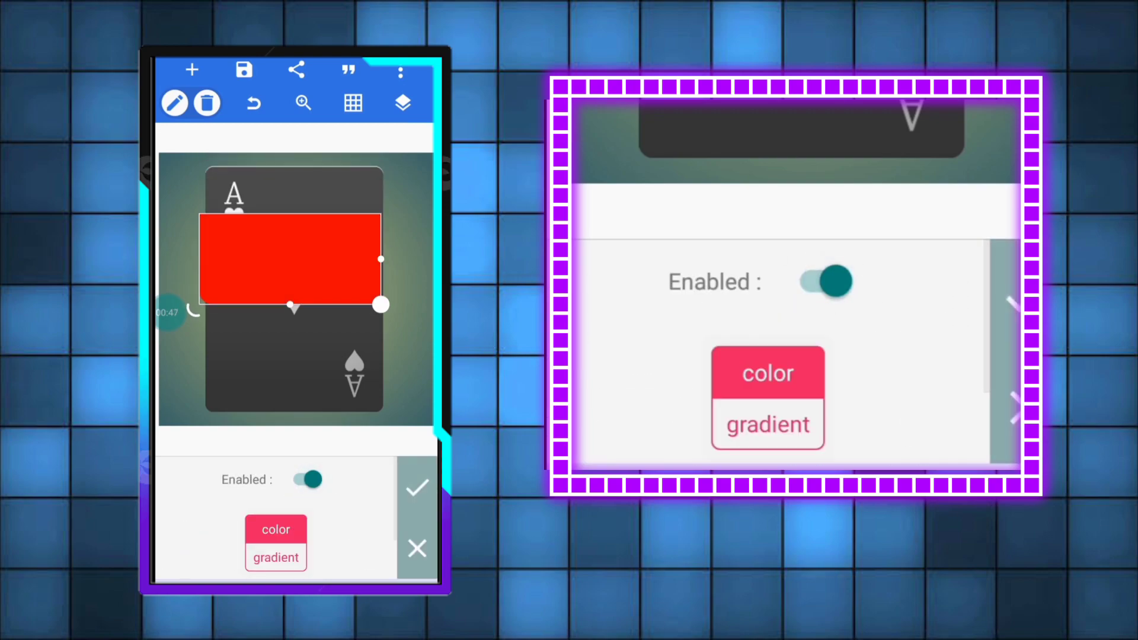
{"action": "left_click", "coordinate": [276, 558]}
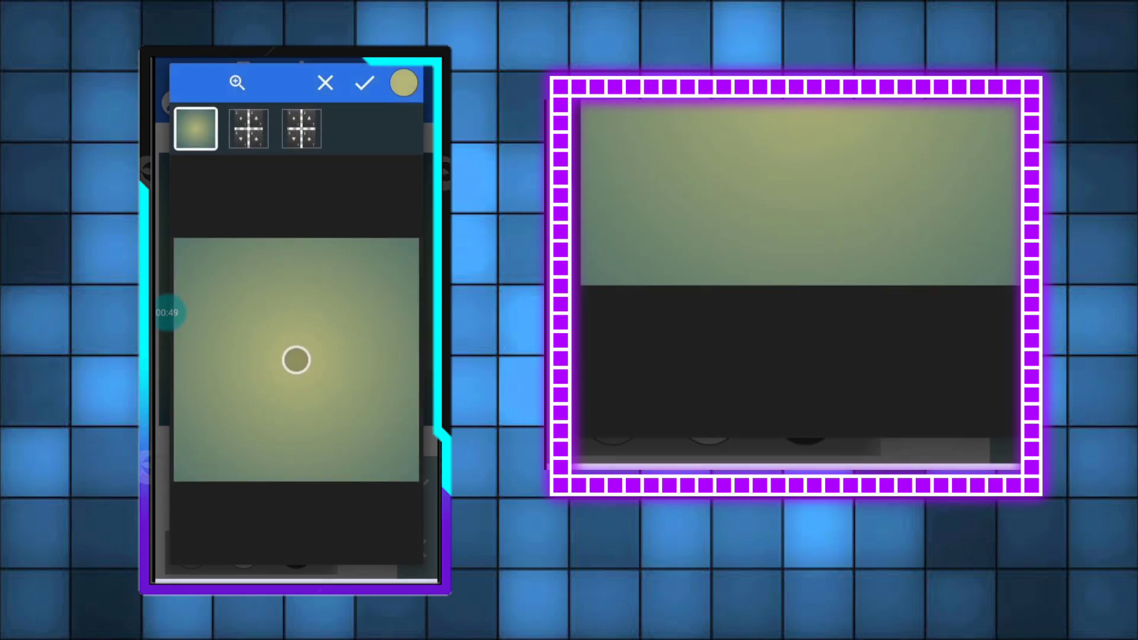
{"action": "left_click", "coordinate": [248, 128]}
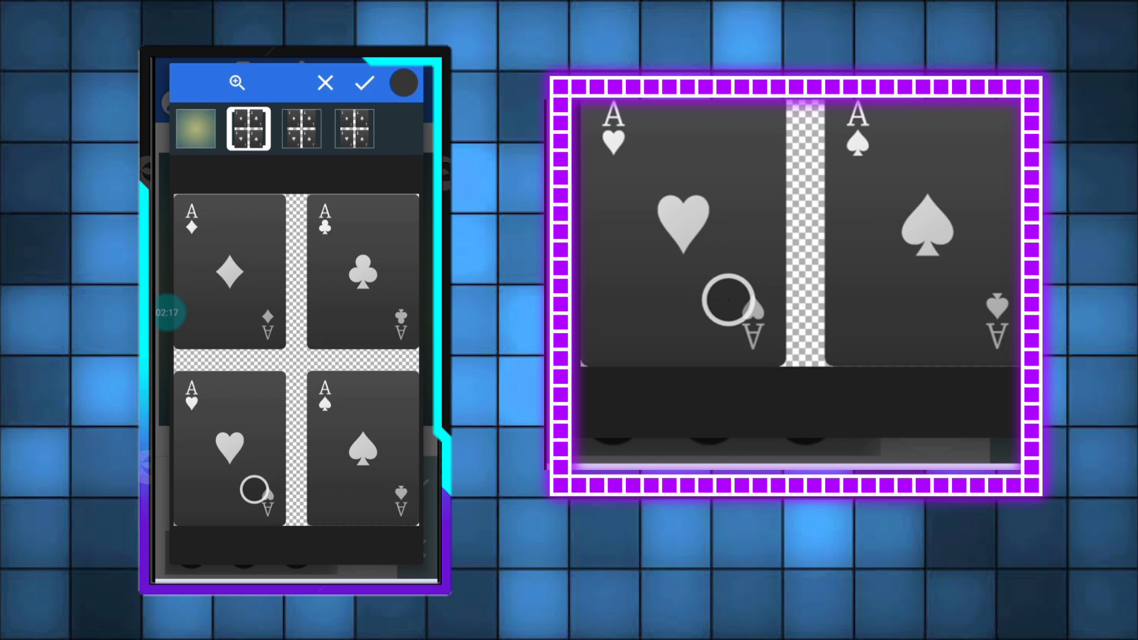
{"action": "left_click", "coordinate": [364, 83]}
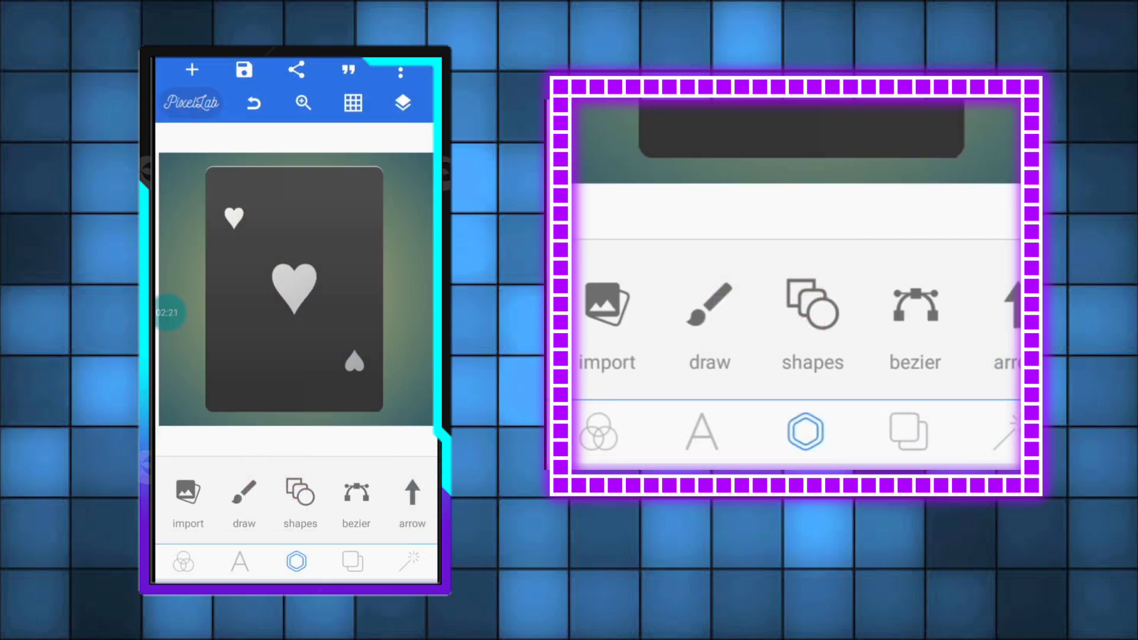
- Move and resize the dark patch so it covers the large central heart
{"action": "left_click", "coordinate": [412, 503]}
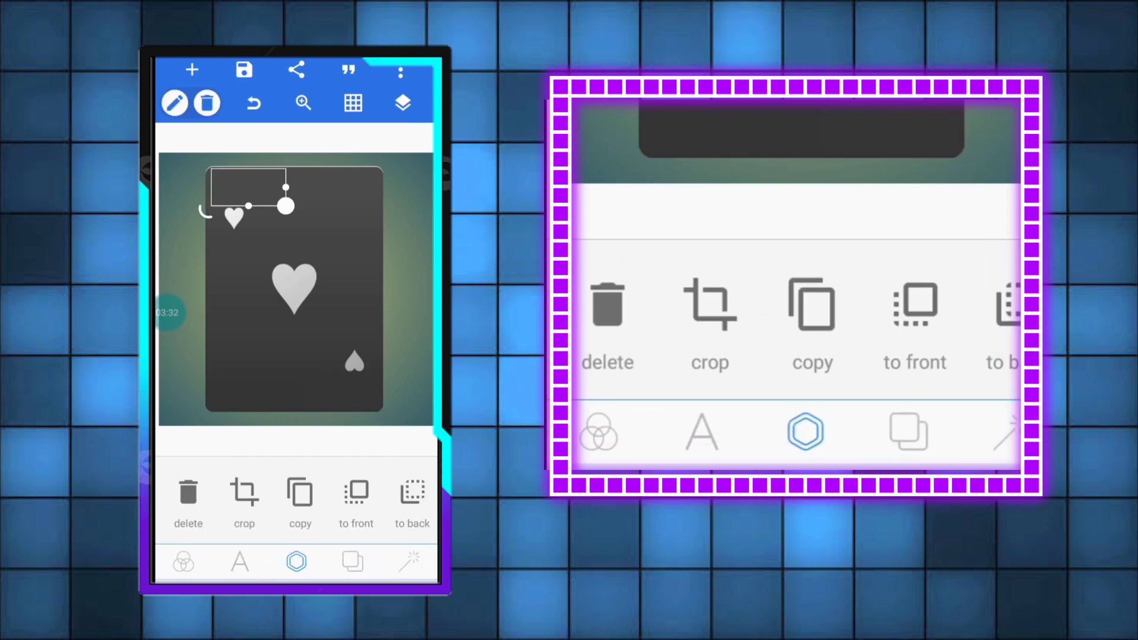
{"action": "left_click_drag", "start_coordinate": [249, 198], "coordinate": [297, 283]}
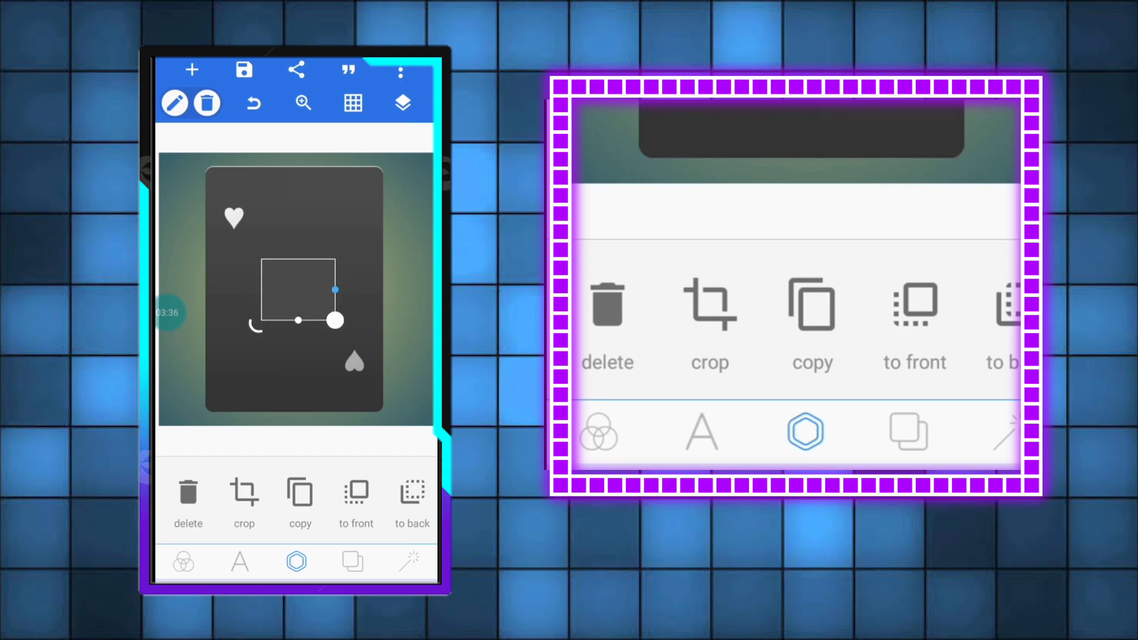
{"action": "left_click_drag", "start_coordinate": [334, 320], "coordinate": [320, 320]}
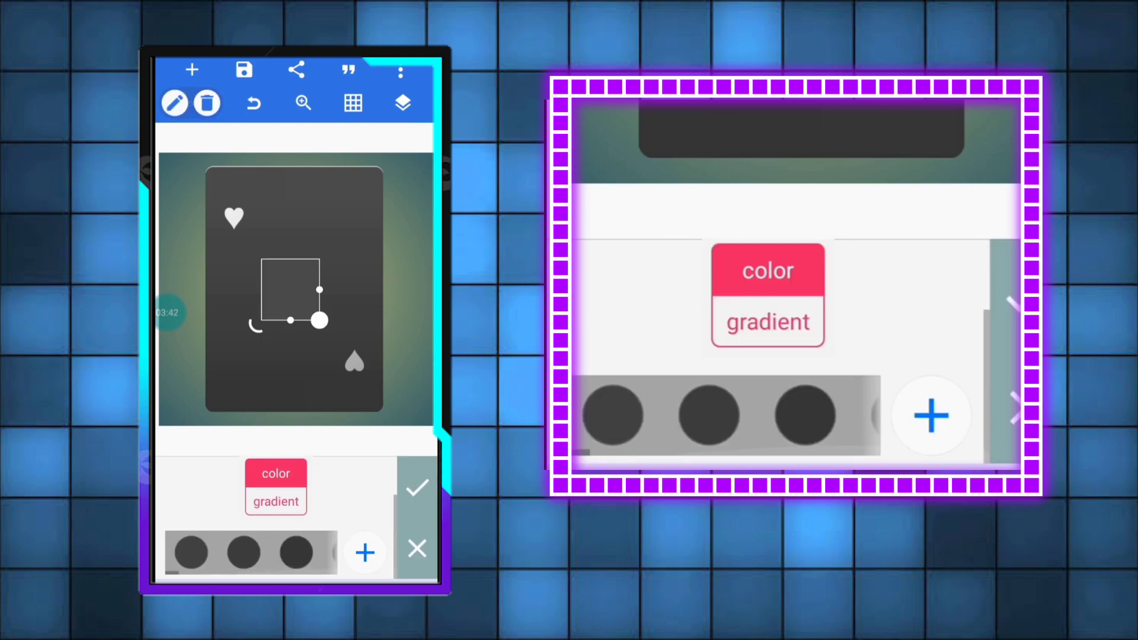
{"action": "left_click", "coordinate": [276, 501]}
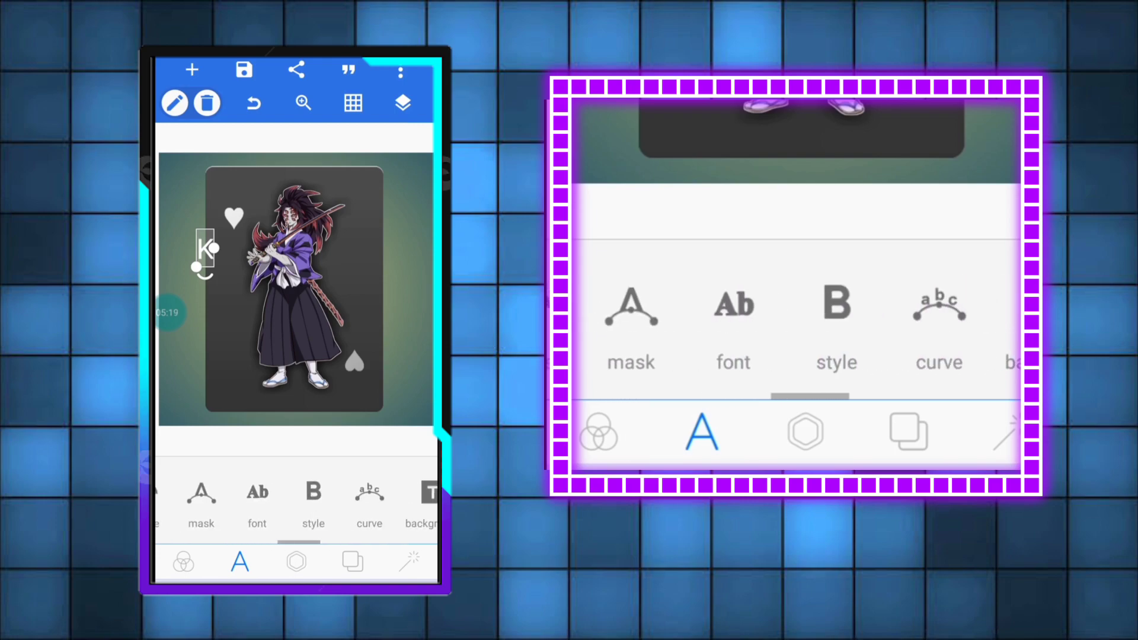
- Switch the K text to a decorative gothic font from My Fonts
{"action": "left_click", "coordinate": [257, 492]}
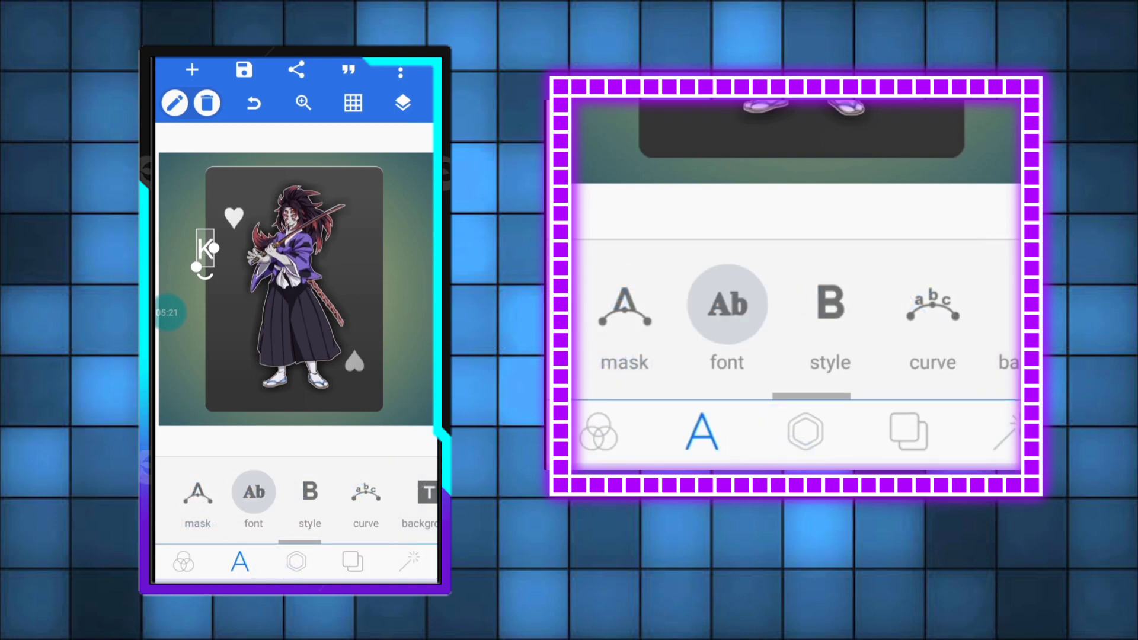
{"action": "left_click", "coordinate": [253, 501]}
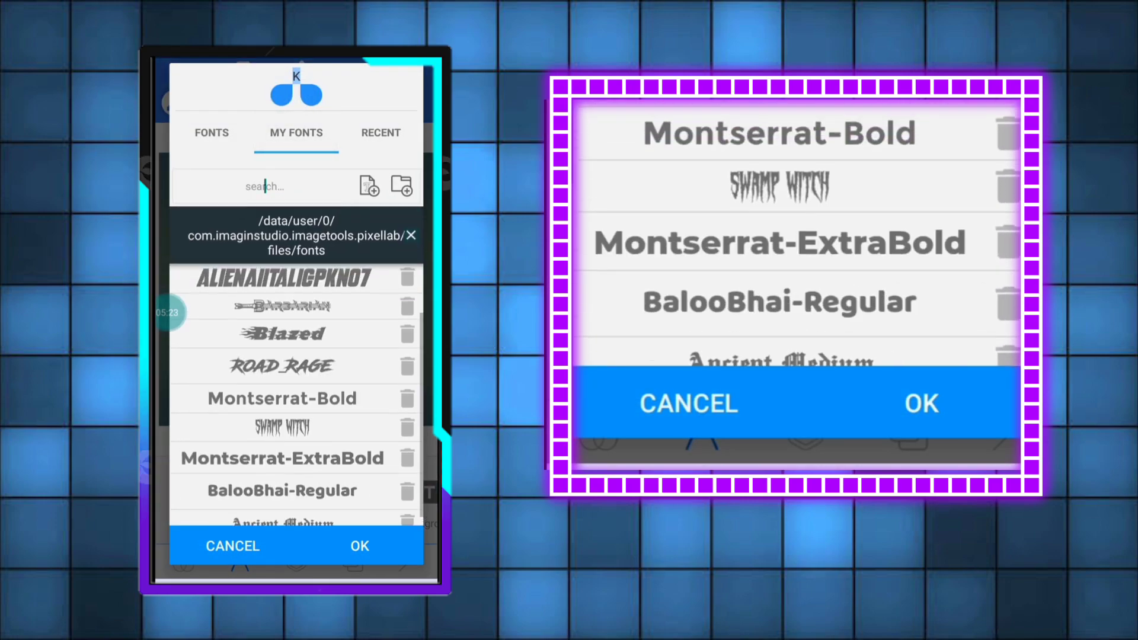
{"action": "left_click", "coordinate": [358, 546]}
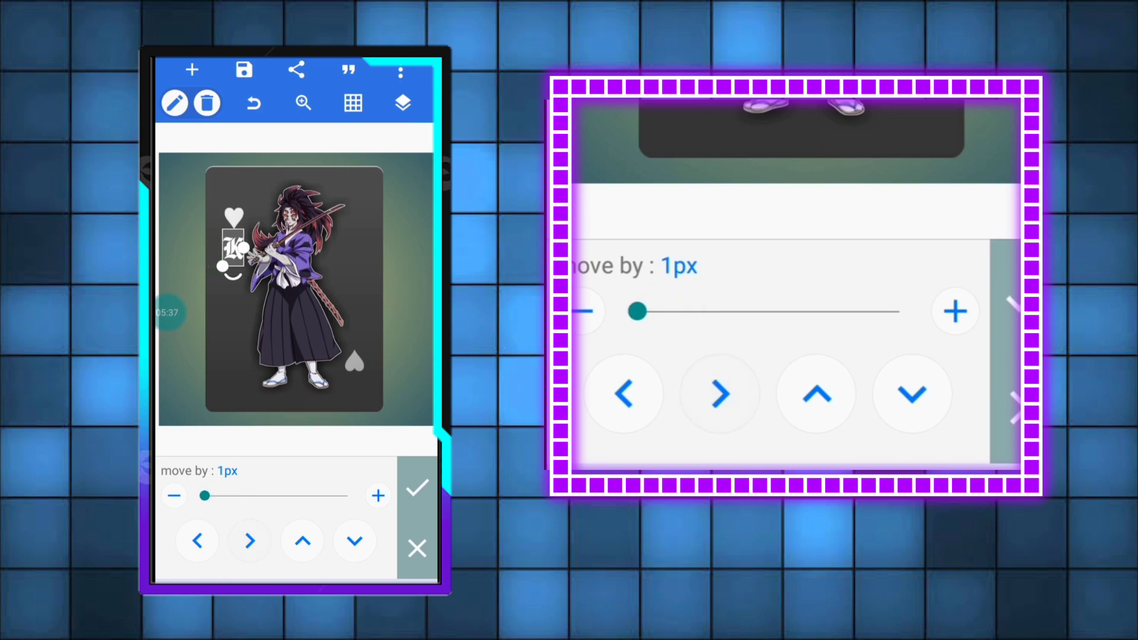
- Place the white K at the top-left heart and nudge a flipped copy to the bottom-right spade in 22px steps
{"action": "left_click_drag", "start_coordinate": [205, 495], "coordinate": [291, 496]}
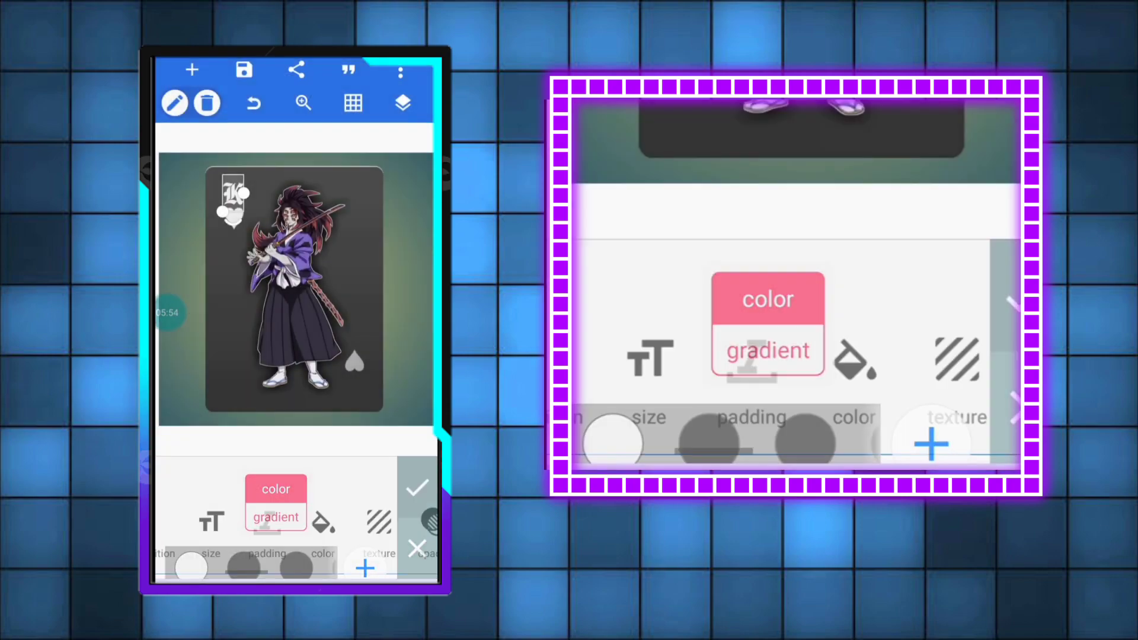
{"action": "left_click", "coordinate": [416, 486]}
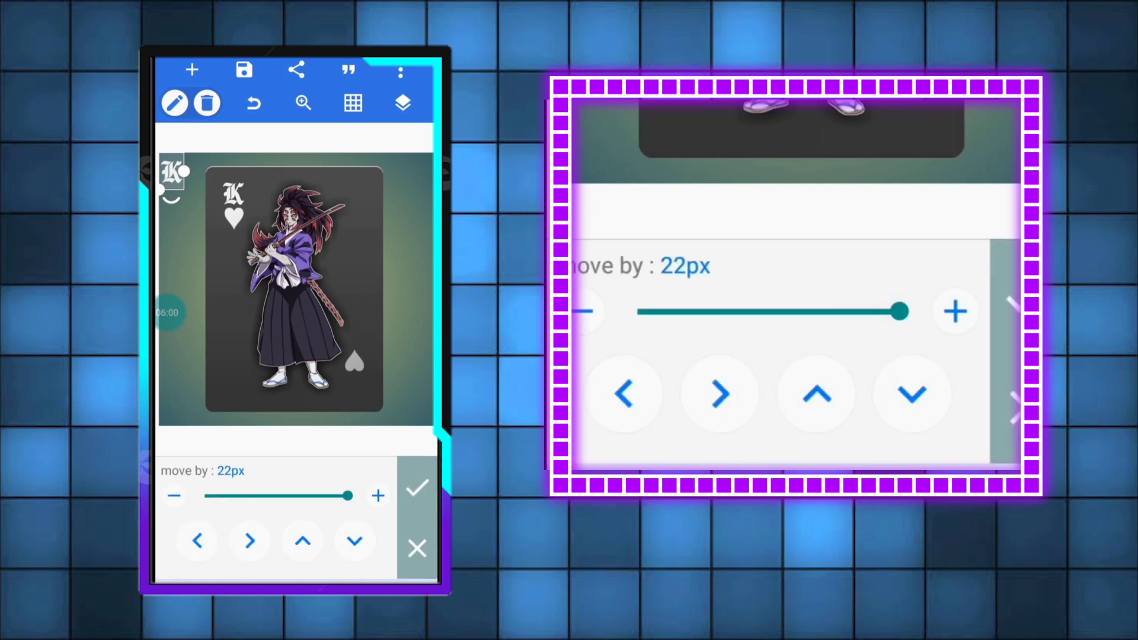
{"action": "left_click", "coordinate": [354, 541]}
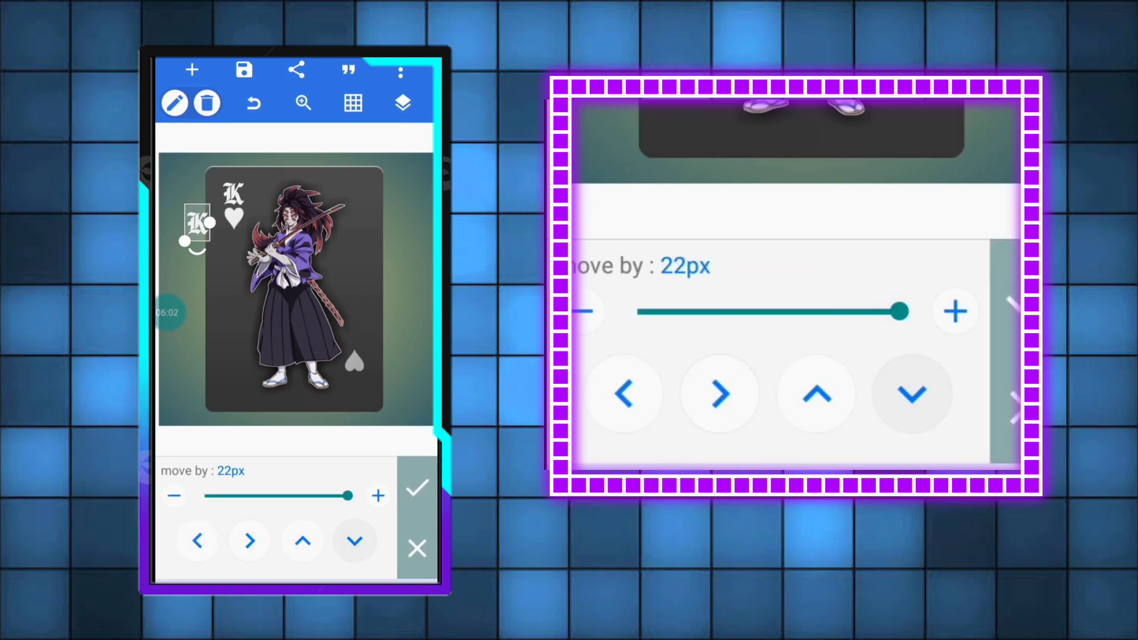
{"action": "left_click", "coordinate": [355, 540]}
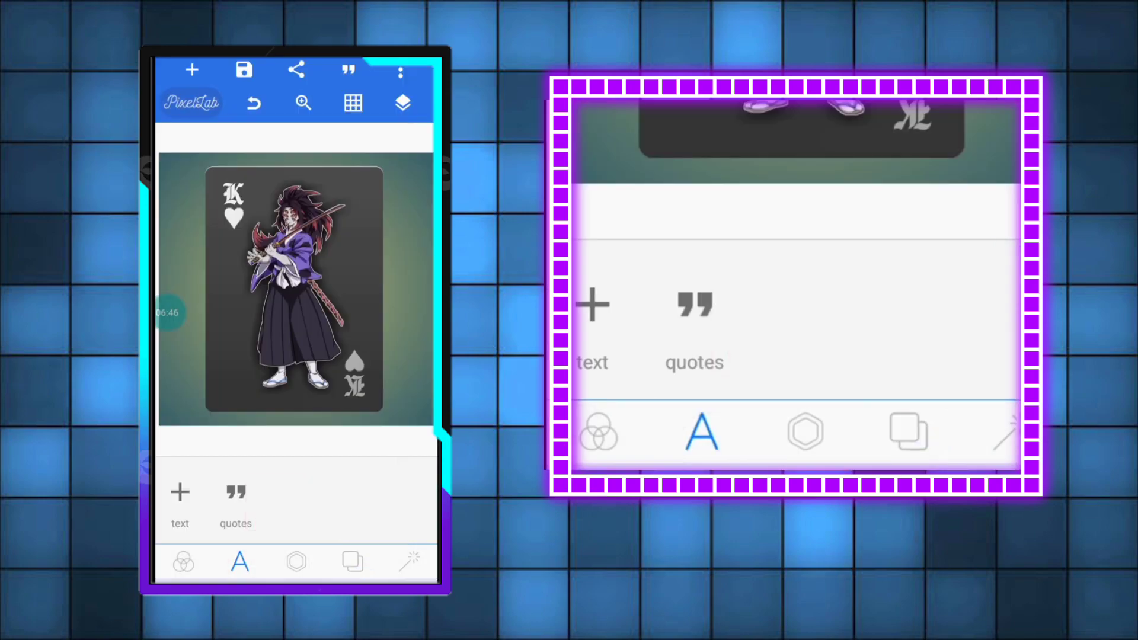
- Add stacked K O K U letters as a new text and set them under the top-left heart
{"action": "left_click", "coordinate": [180, 500]}
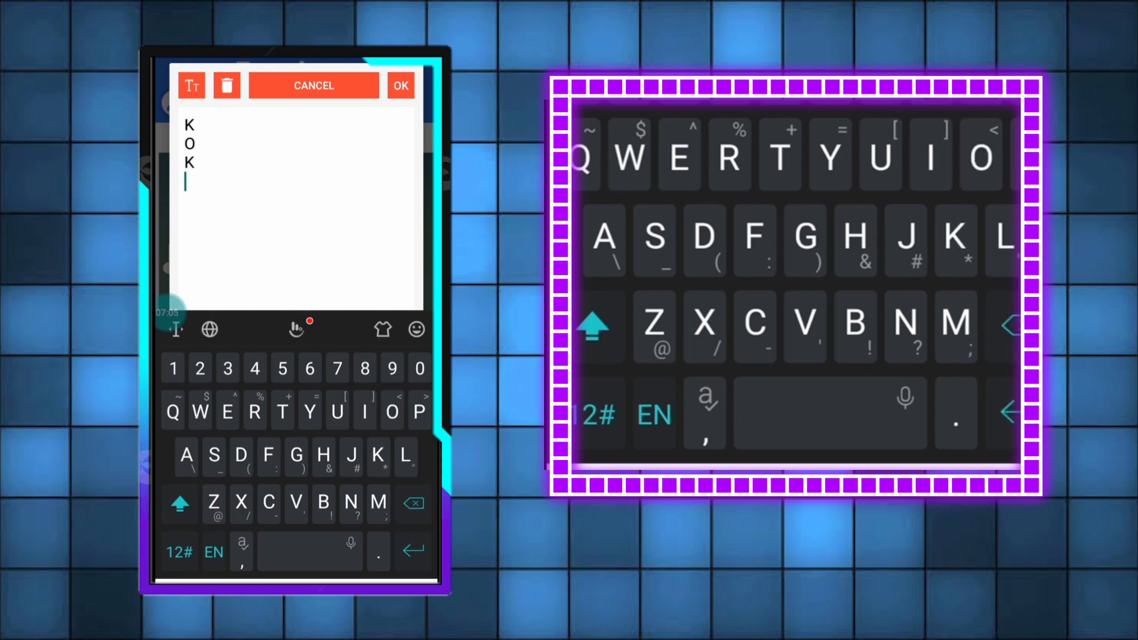
{"action": "left_click", "coordinate": [399, 86]}
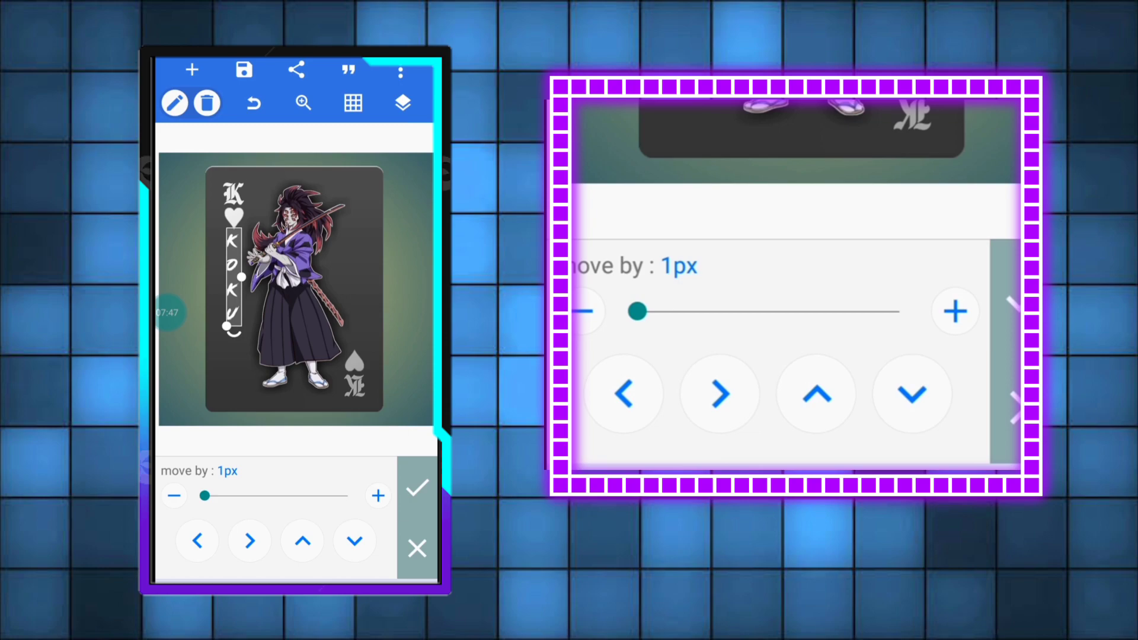
{"action": "left_click", "coordinate": [416, 487]}
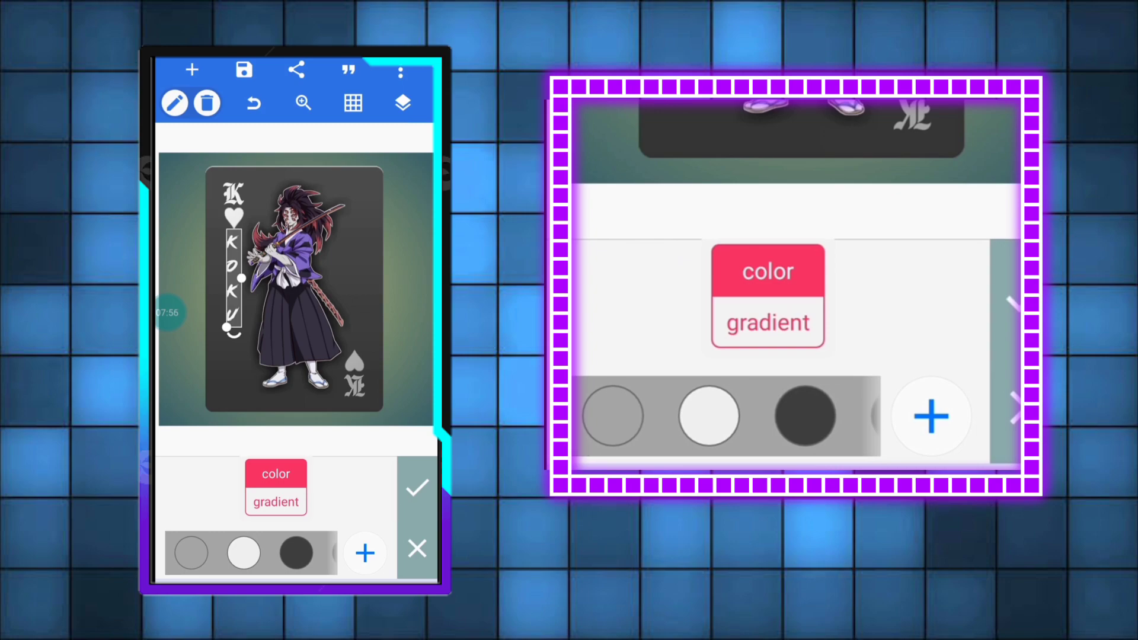
- Duplicate the KOKU text, flip it and nudge it down above the bottom-right spade
{"action": "left_click", "coordinate": [417, 486]}
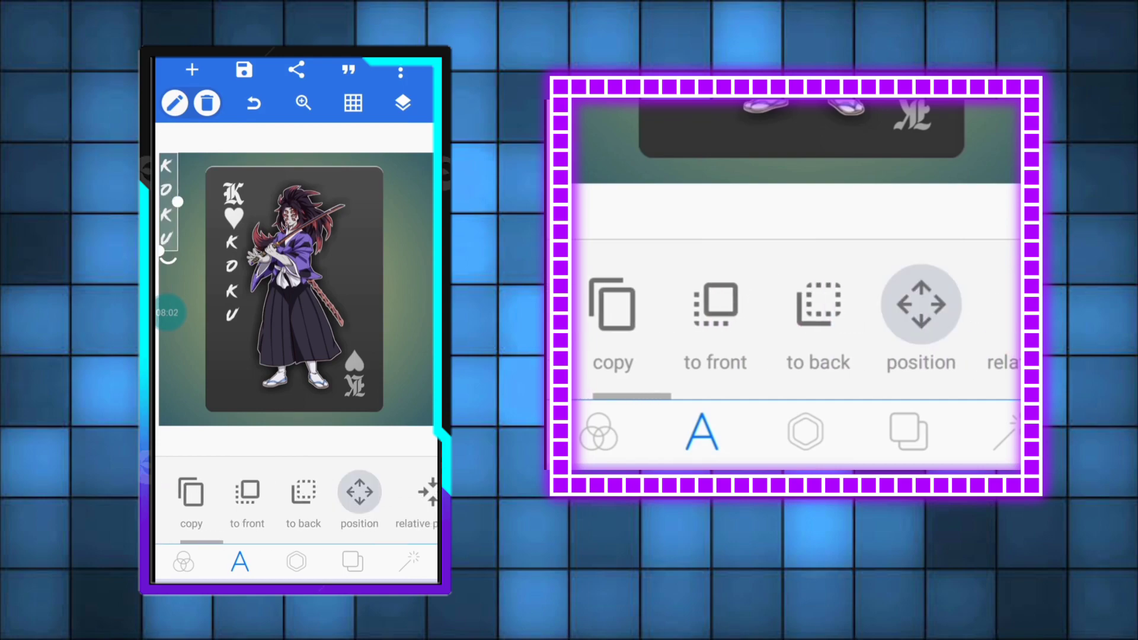
{"action": "left_click", "coordinate": [359, 500]}
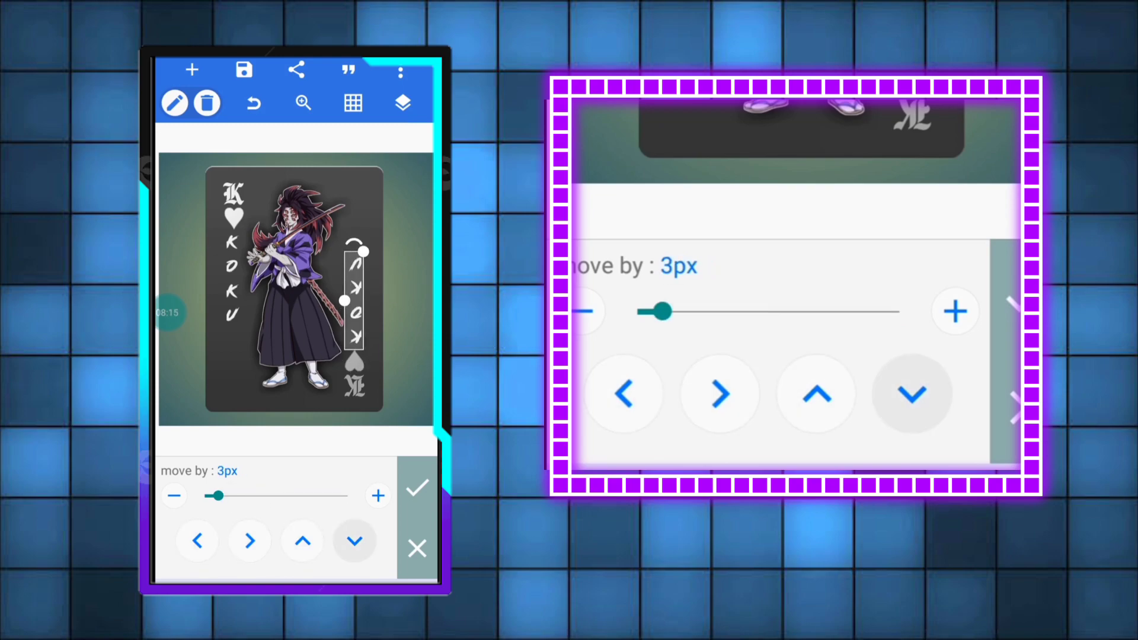
{"action": "left_click", "coordinate": [417, 487]}
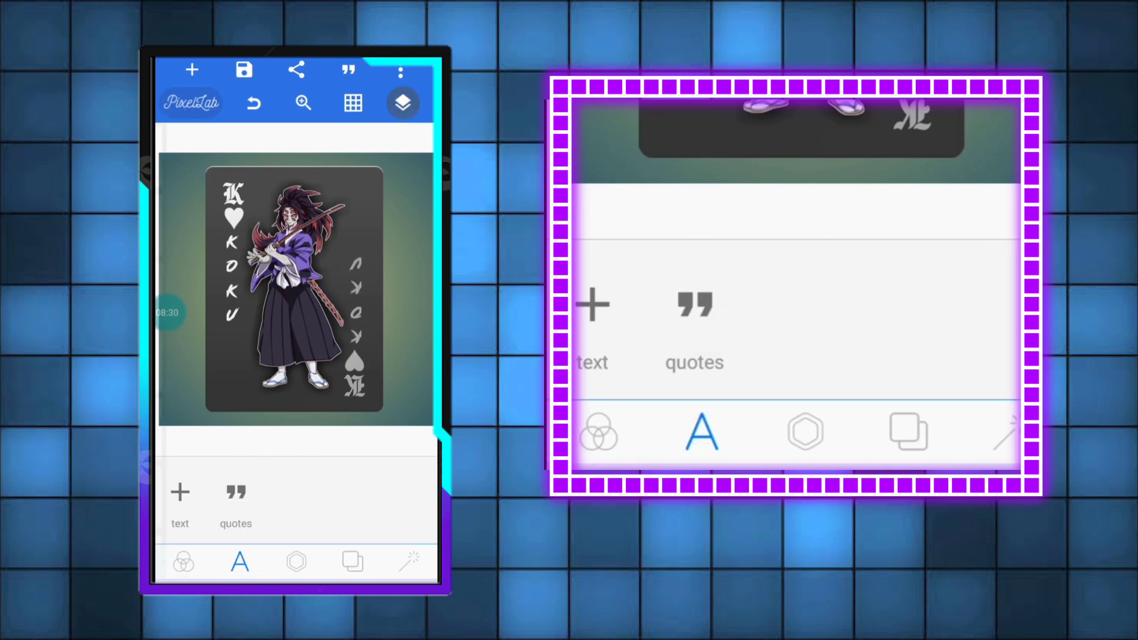
- Disable the green background layer so the finished card sits on a transparent canvas
{"action": "left_click", "coordinate": [403, 103]}
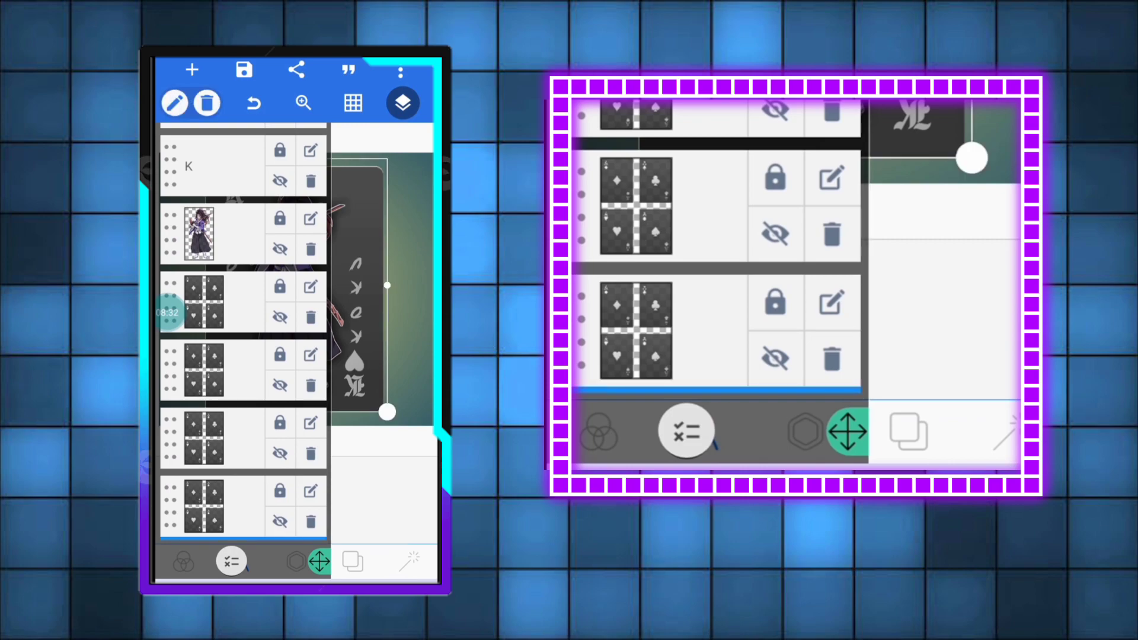
{"action": "left_click", "coordinate": [402, 103]}
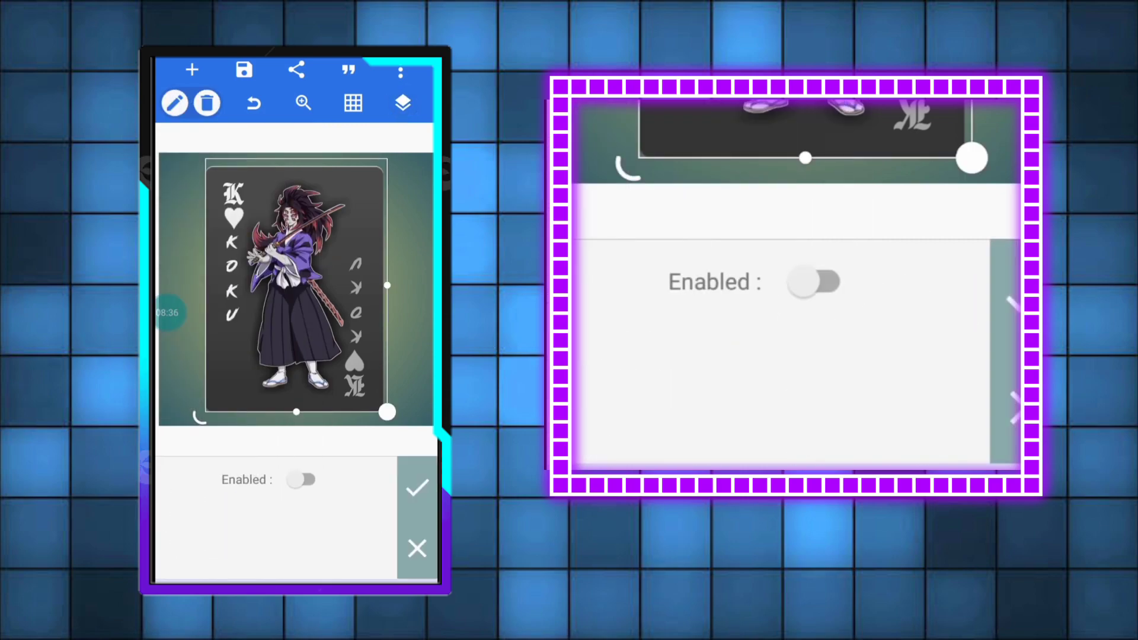
{"action": "left_click", "coordinate": [300, 480]}
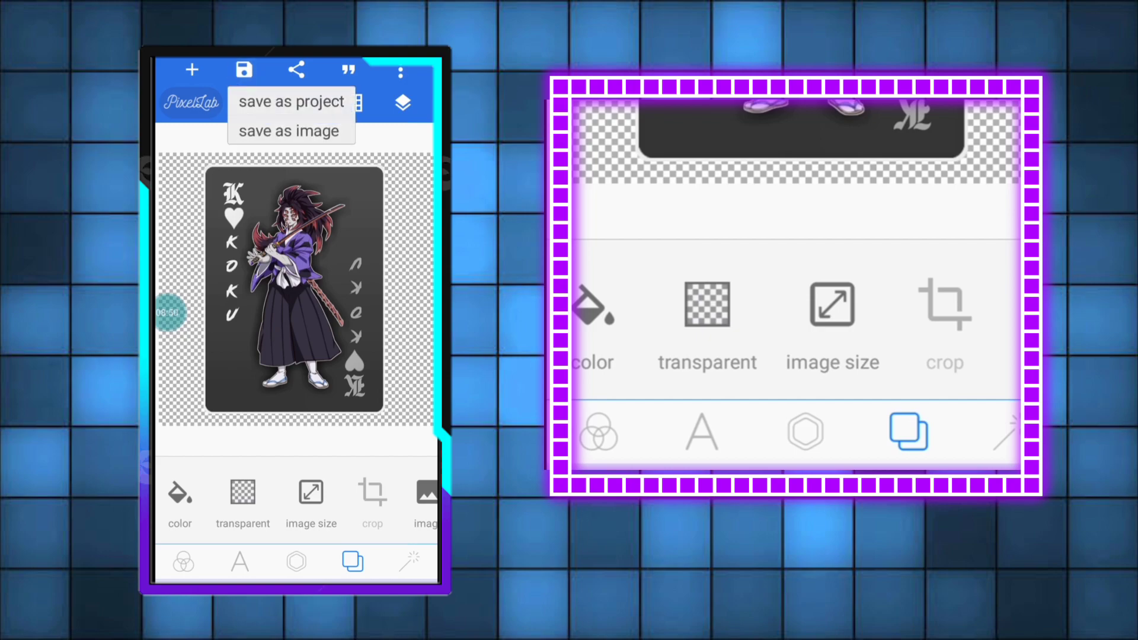
- Save the finished KOKU card as a transparent PNG image
{"action": "left_click", "coordinate": [289, 130]}
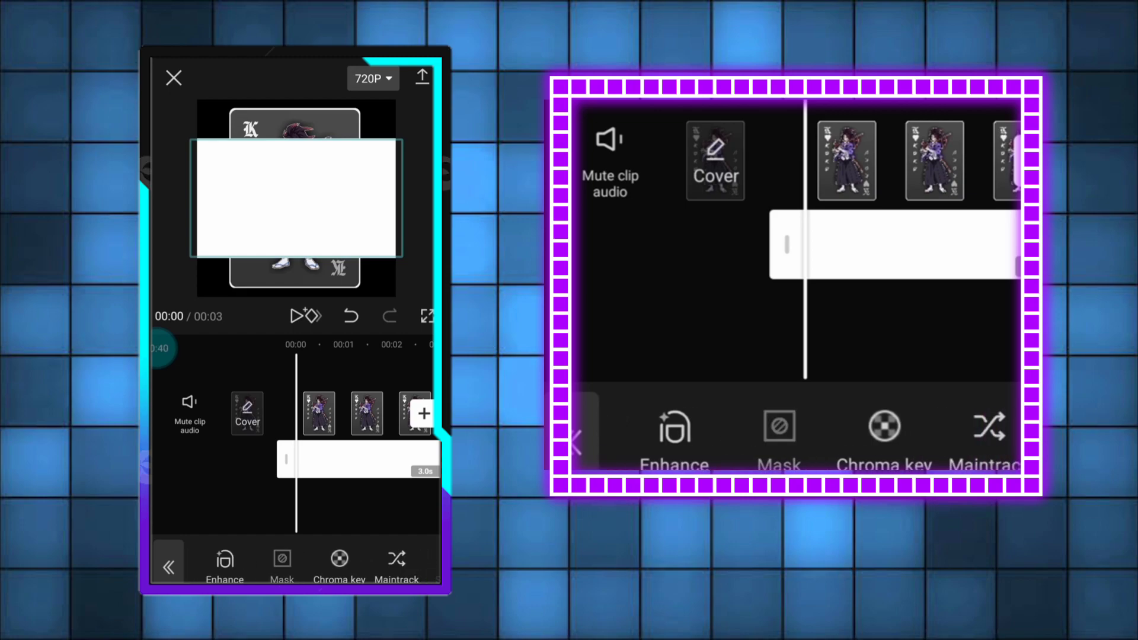
- Apply a mask shape to the white overlay clip so the card shows through
{"action": "left_click", "coordinate": [282, 564]}
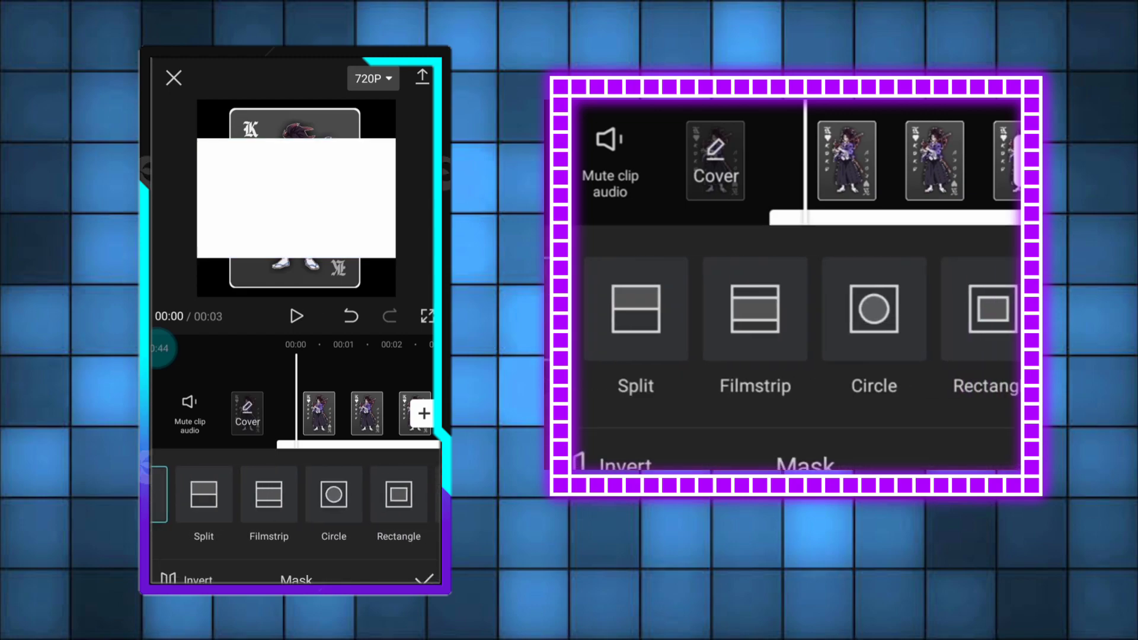
{"action": "left_click", "coordinate": [269, 497]}
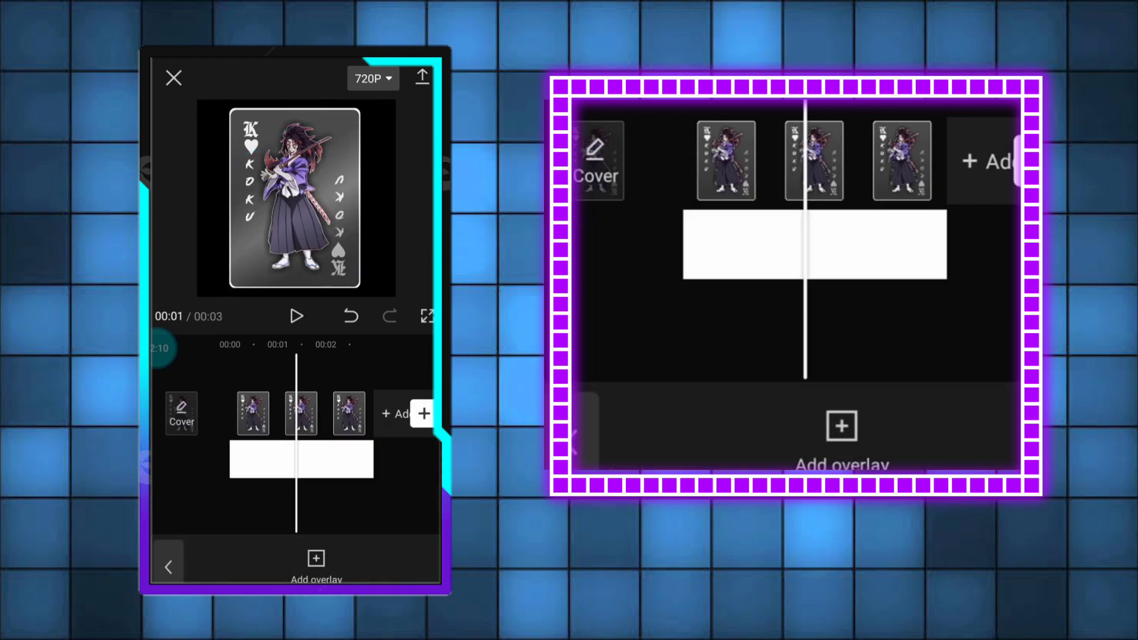
- Review the Combo animations for the clip and remove the white overlay strip
{"action": "left_click", "coordinate": [297, 316]}
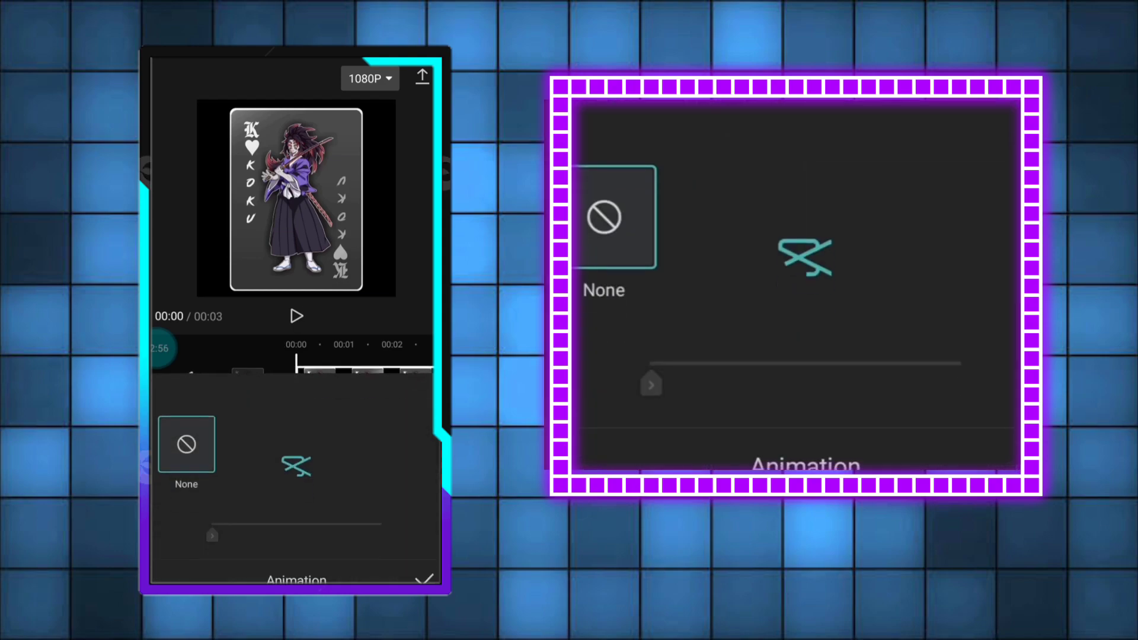
{"action": "left_click", "coordinate": [259, 394]}
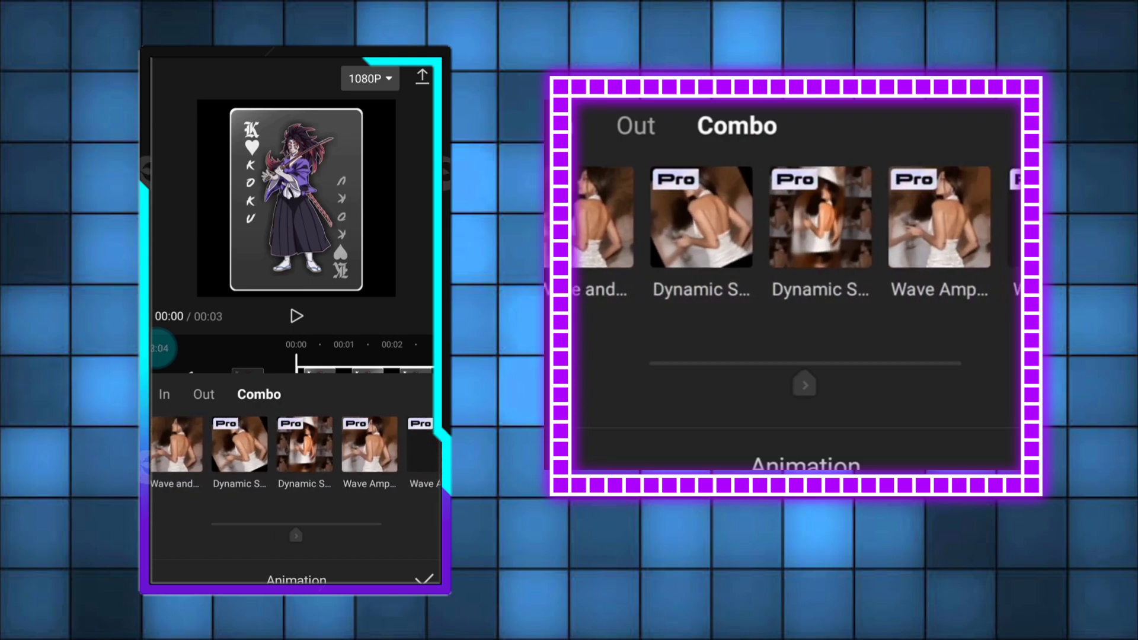
{"action": "left_click", "coordinate": [811, 217]}
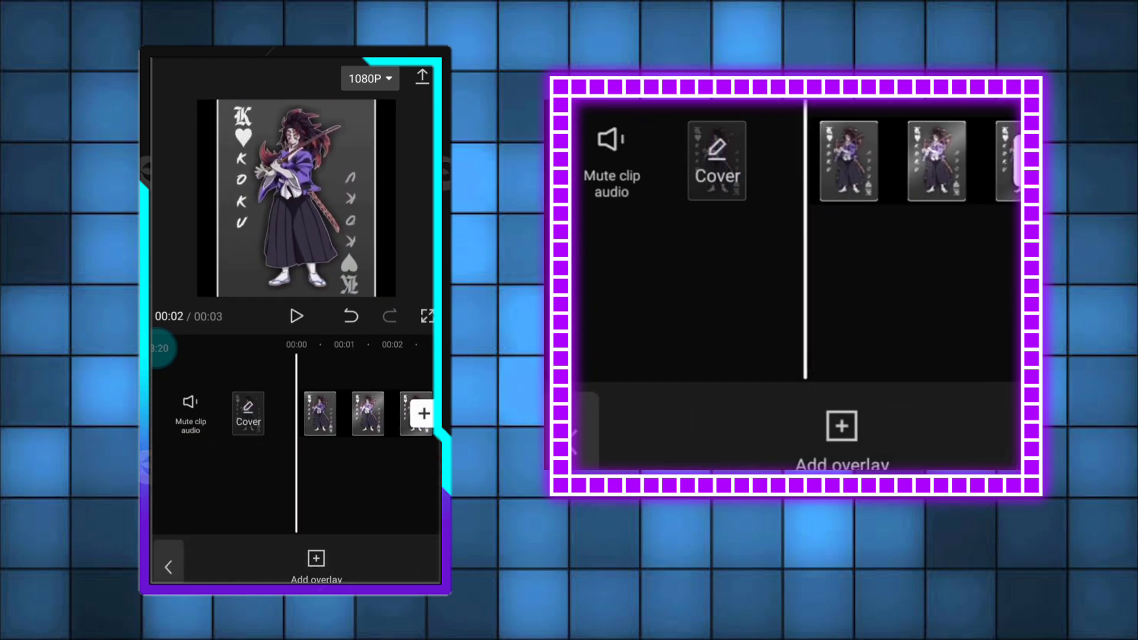
- Give the card clip the Dynamic Shake combo animation and start exporting the video
{"action": "left_click", "coordinate": [297, 316]}
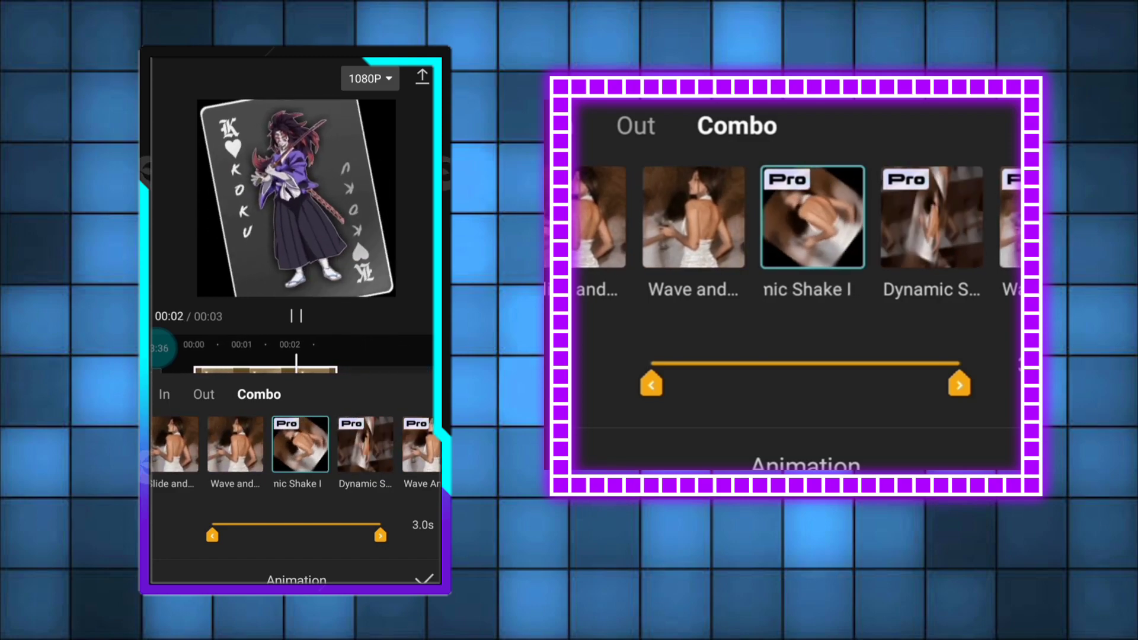
{"action": "left_click", "coordinate": [812, 215]}
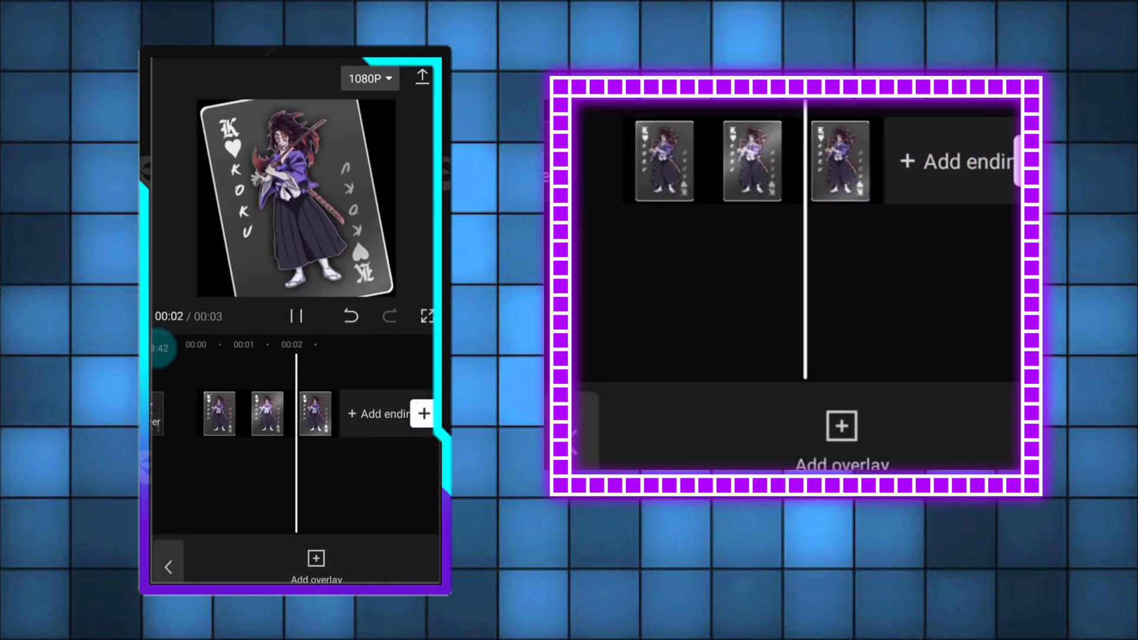
{"action": "left_click", "coordinate": [421, 75]}
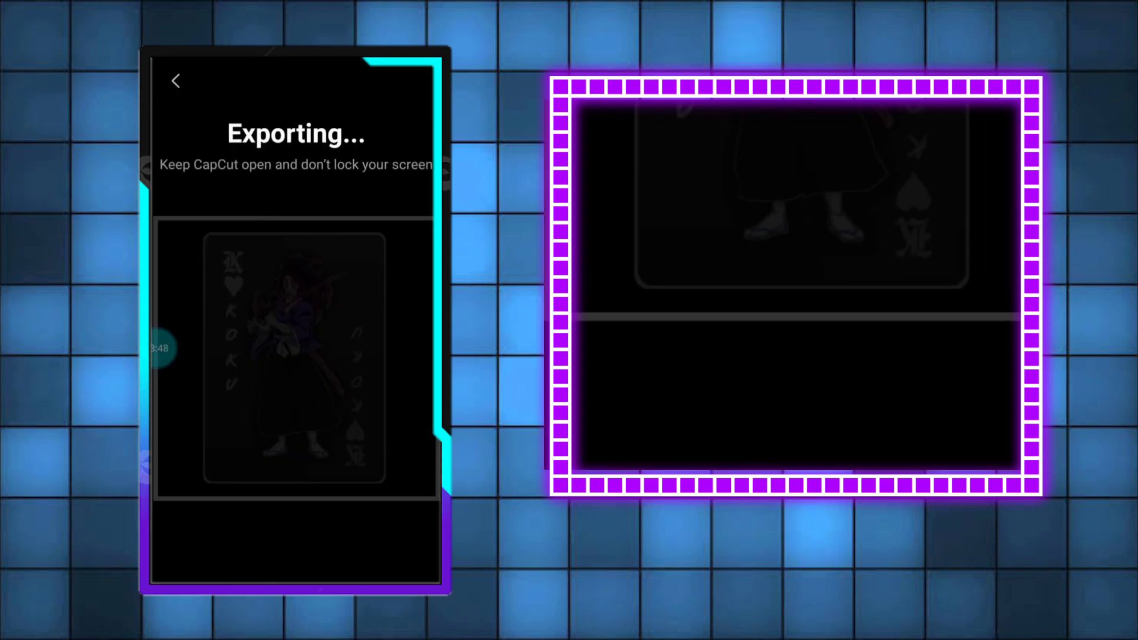